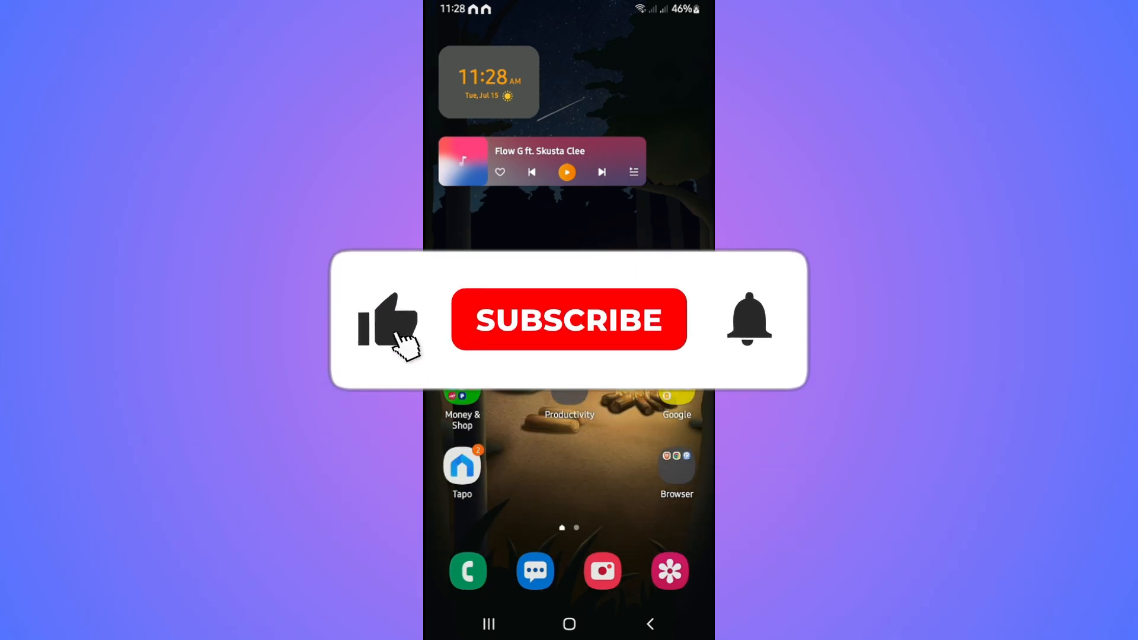
Open the Work folder on the home screen and launch Netflix
left_click(569, 320)
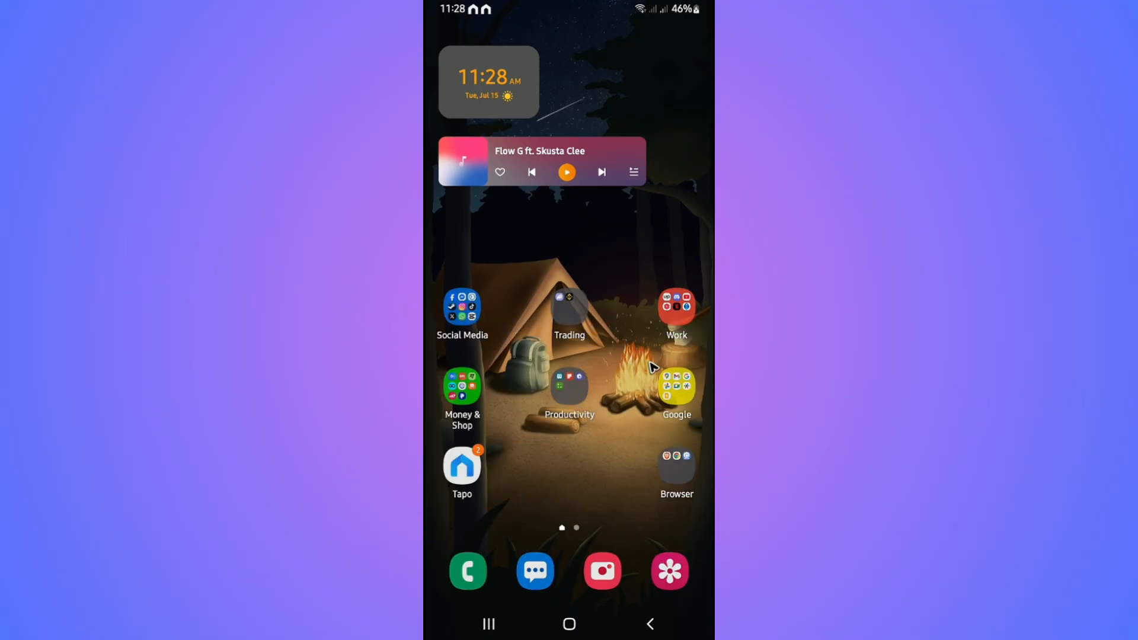
left_click(676, 306)
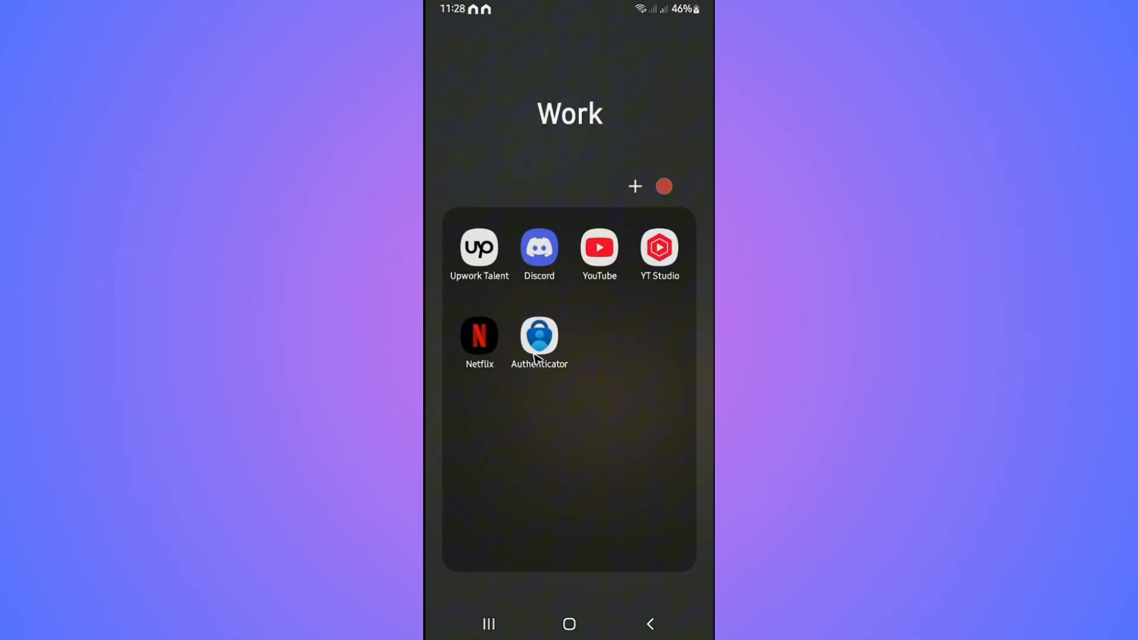
left_click(480, 334)
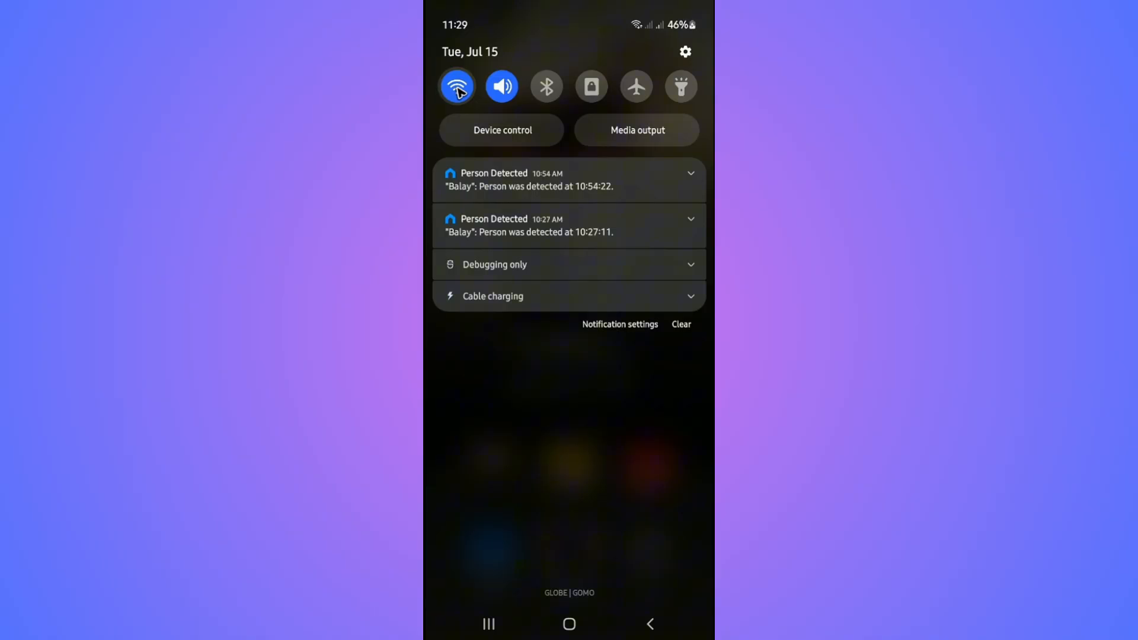
Turn Wi-Fi off and return to Netflix from the recent apps
left_click(456, 87)
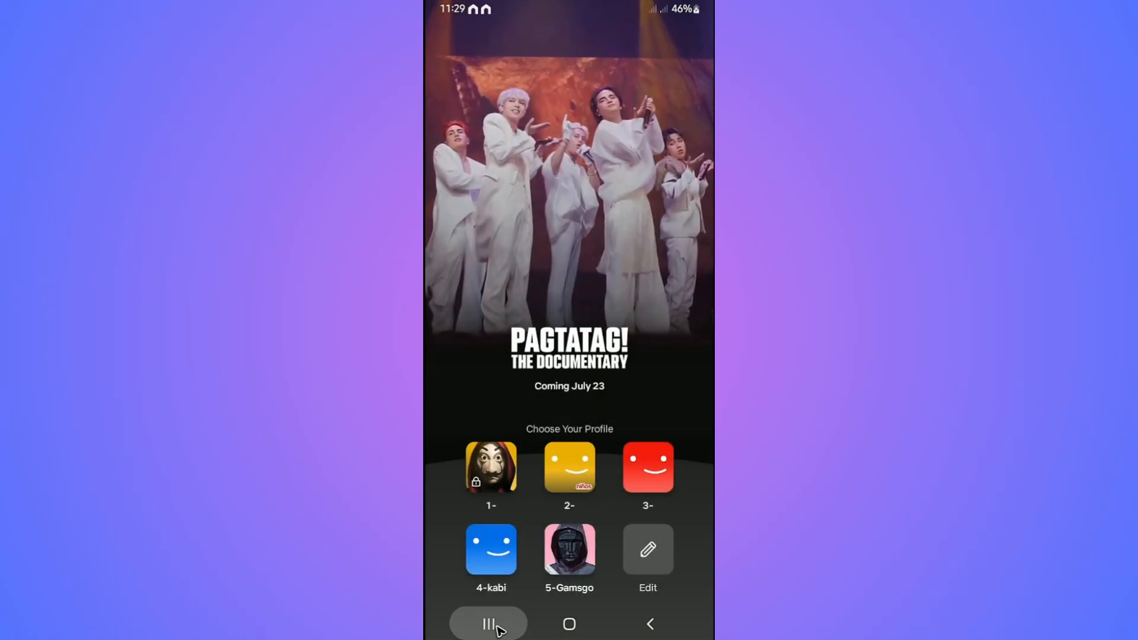
left_click(488, 623)
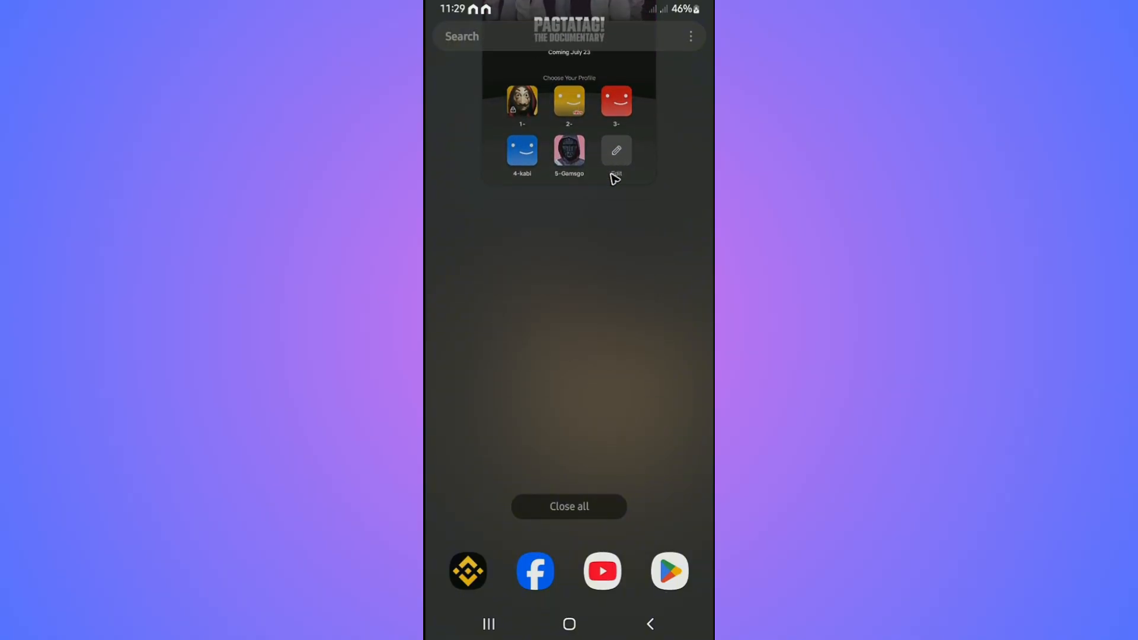
left_click(569, 624)
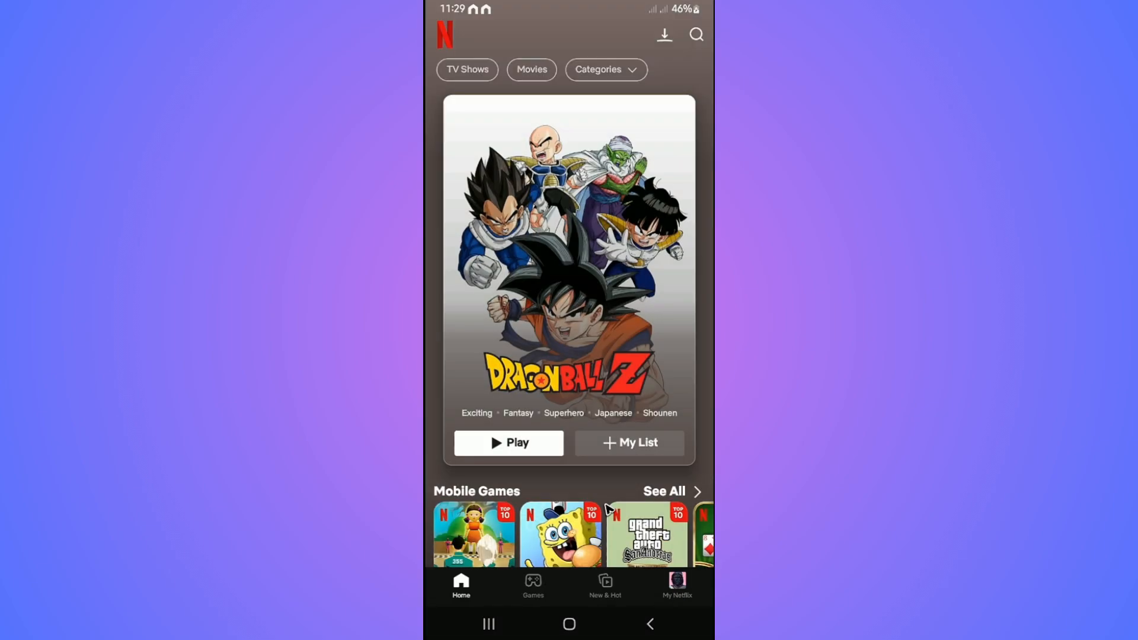
Scroll down the Netflix home feed through its rows of titles
scroll("down", 3)
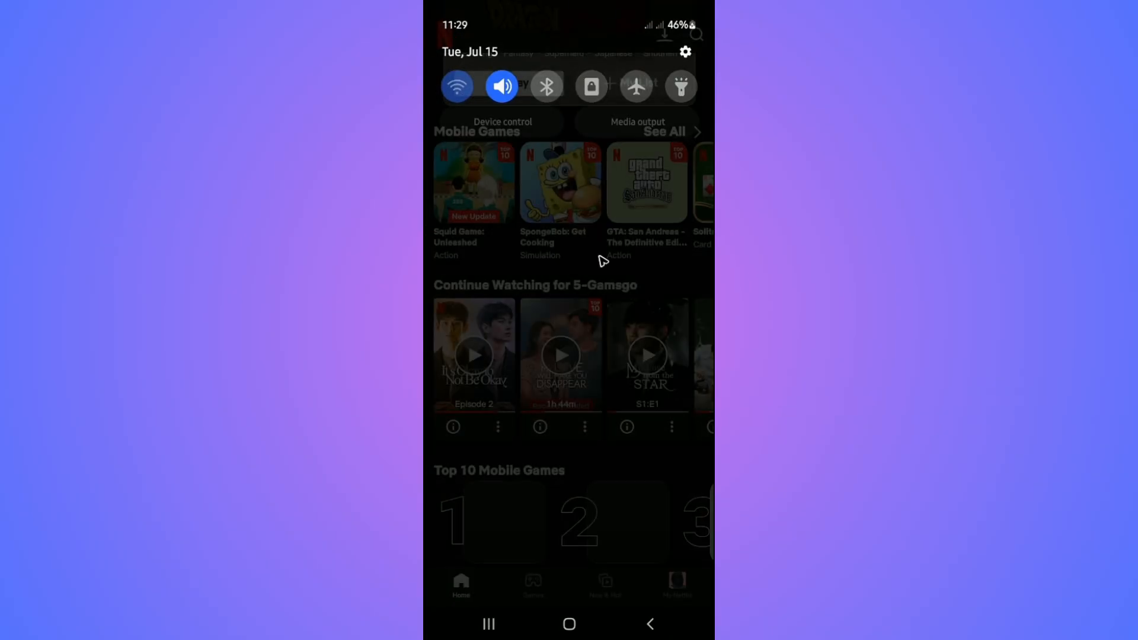
scroll("down", 3)
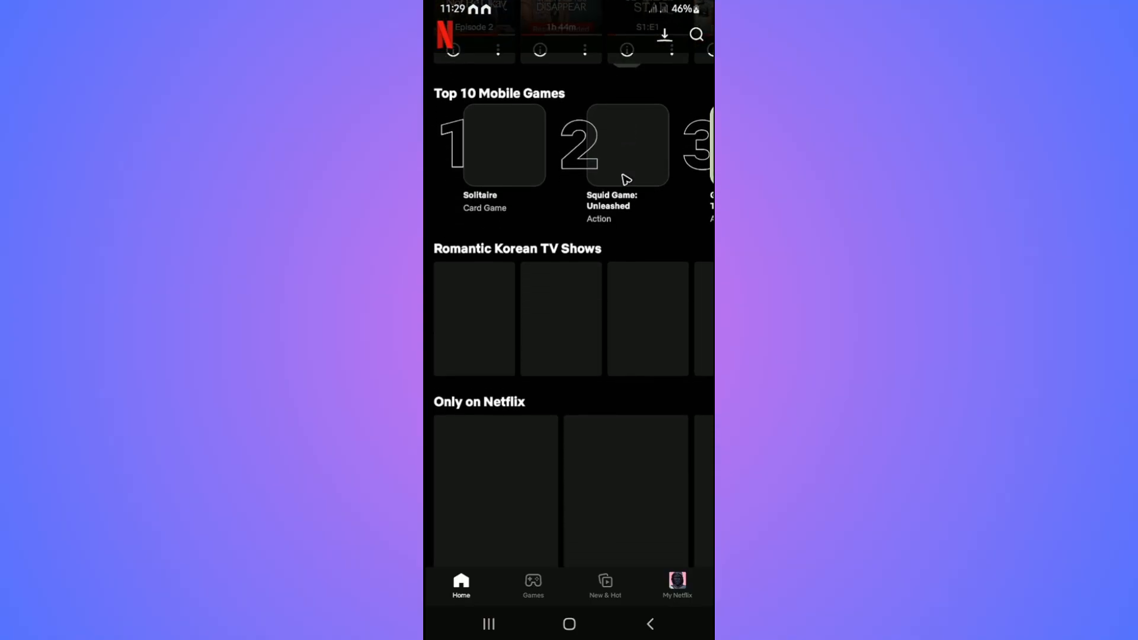
scroll("down", 3)
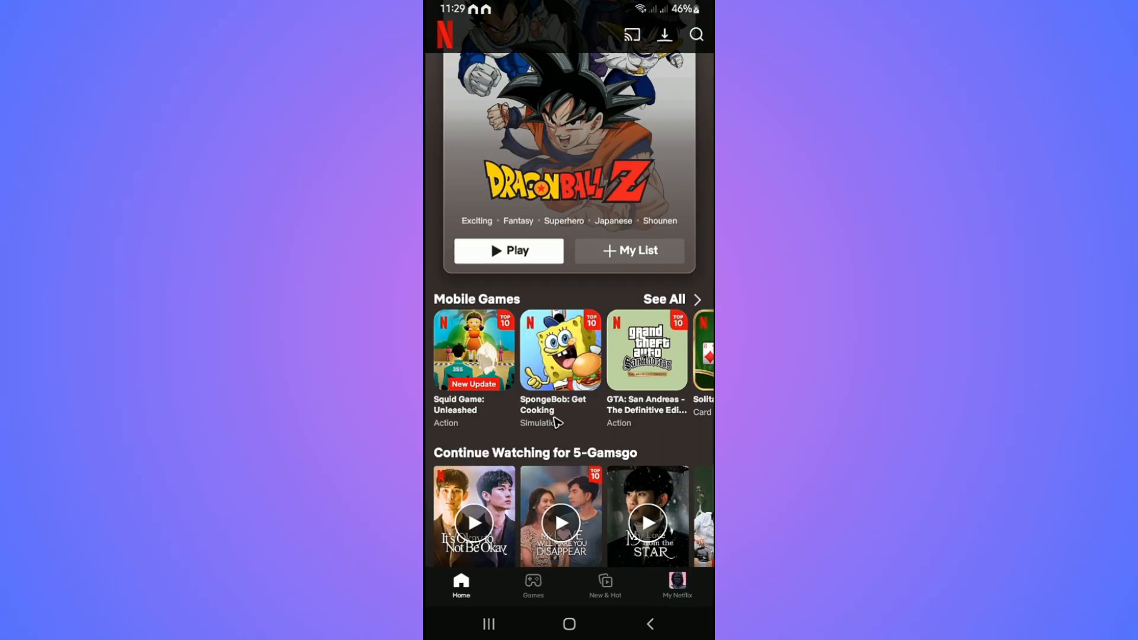
mouse_move(563, 523)
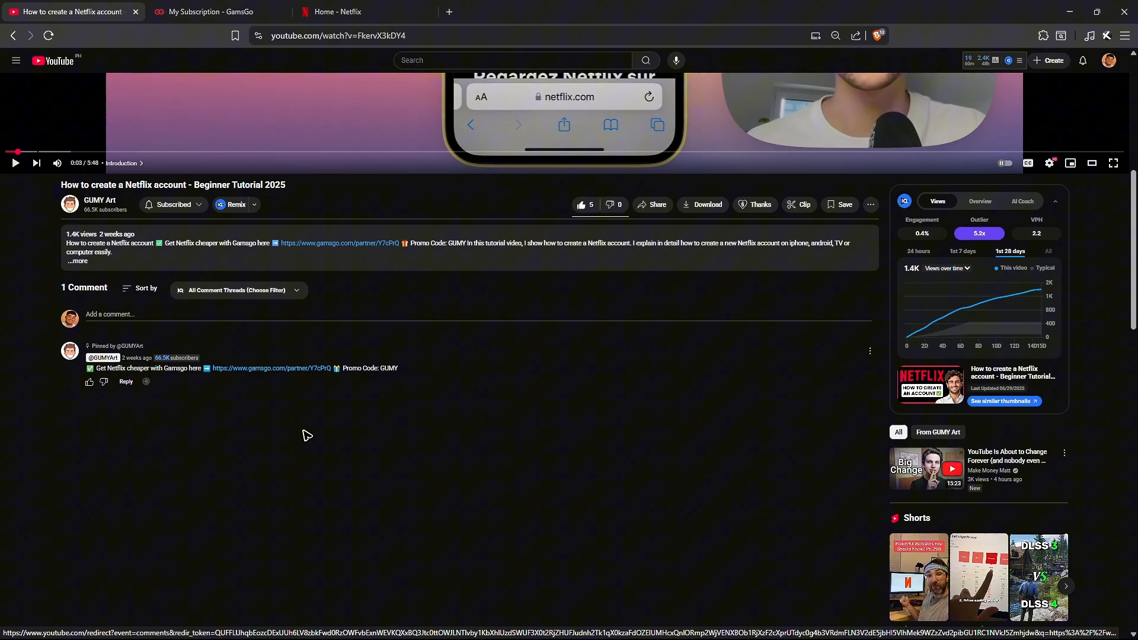
Follow the GamsGo partner link in the video's pinned comment
left_click(340, 243)
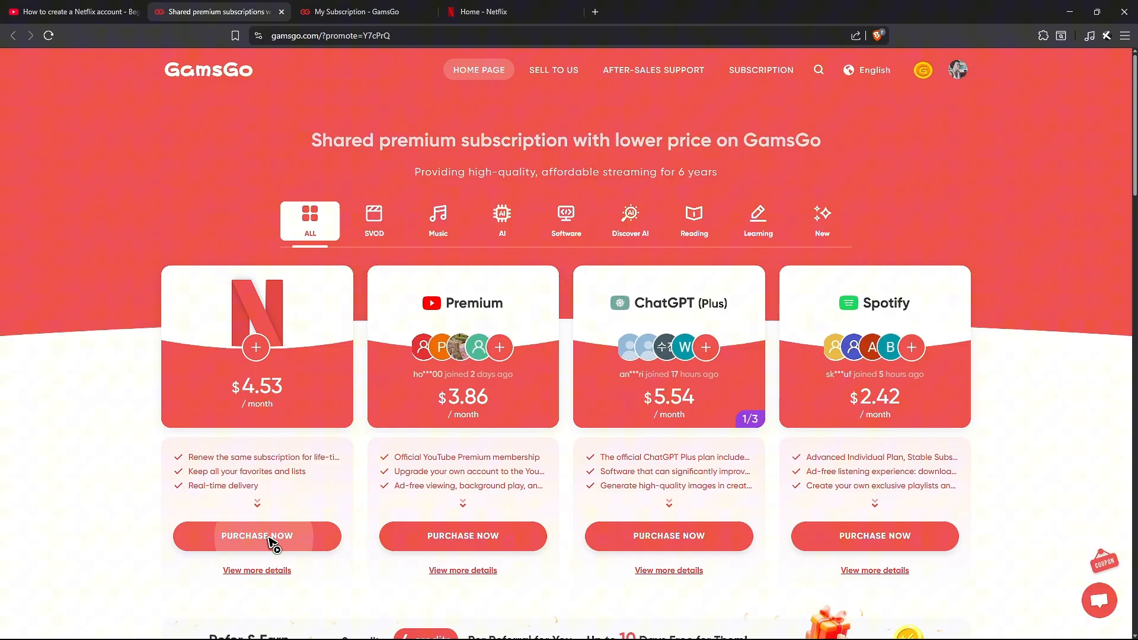
Pick GamsGo's 3-month Netflix plan after checking 12 months, then open Netflix's app info
left_click(256, 535)
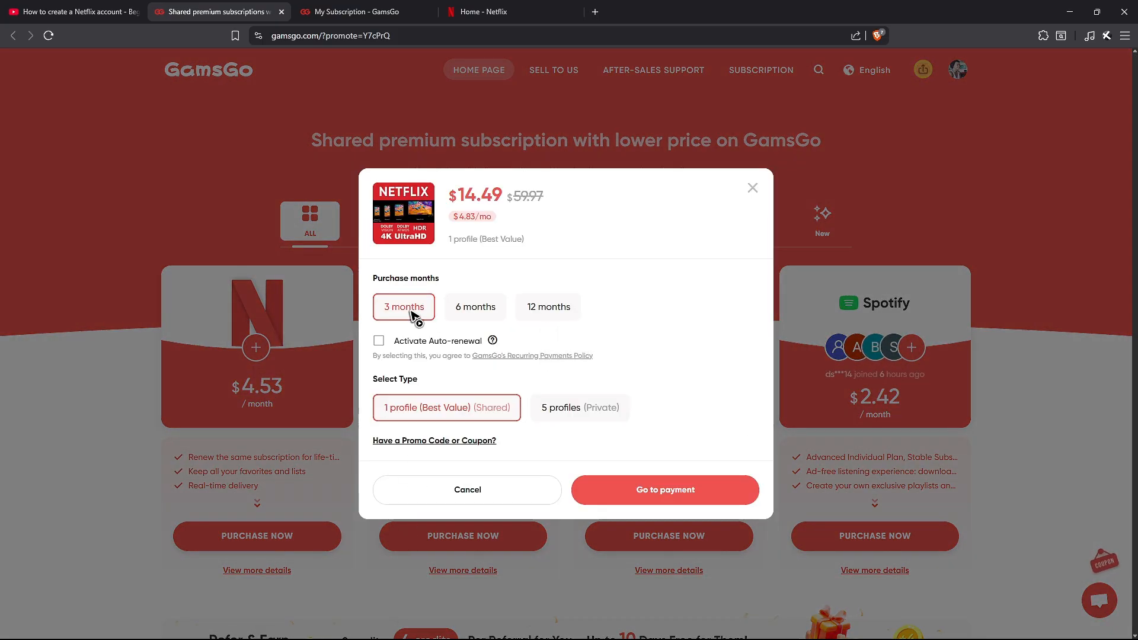
left_click(548, 306)
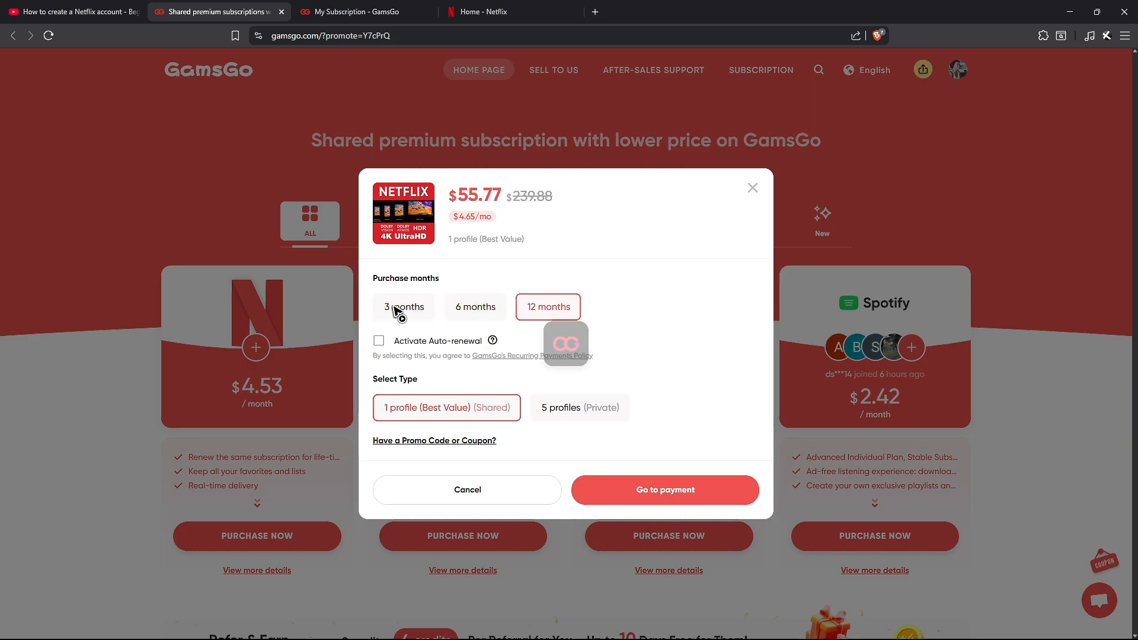
left_click(403, 307)
type("GUMY")
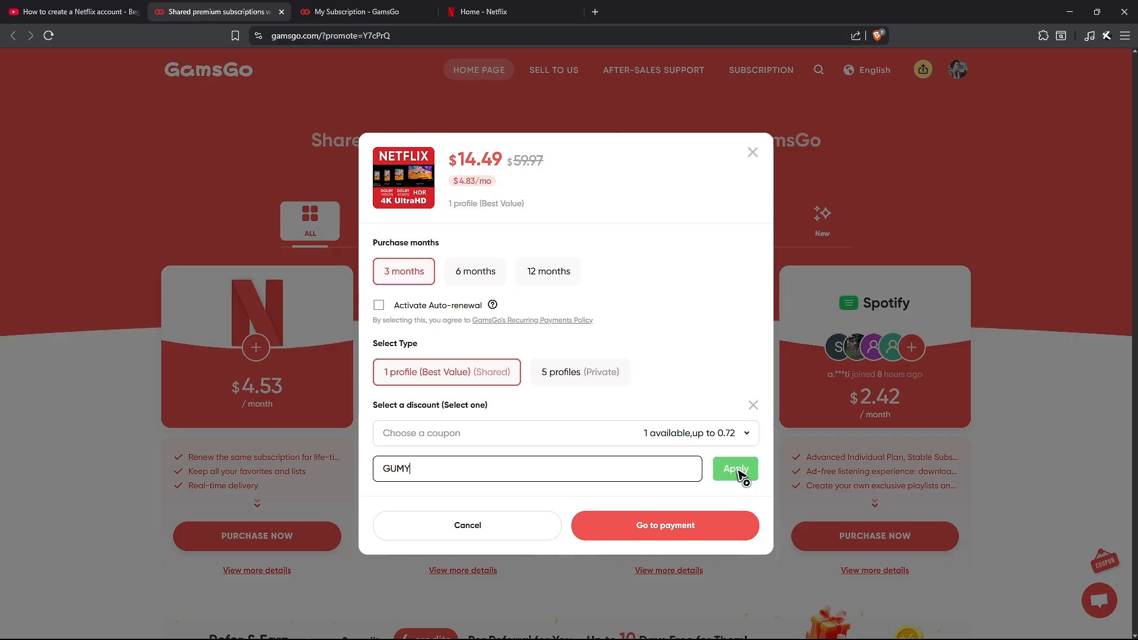
mouse_move(671, 523)
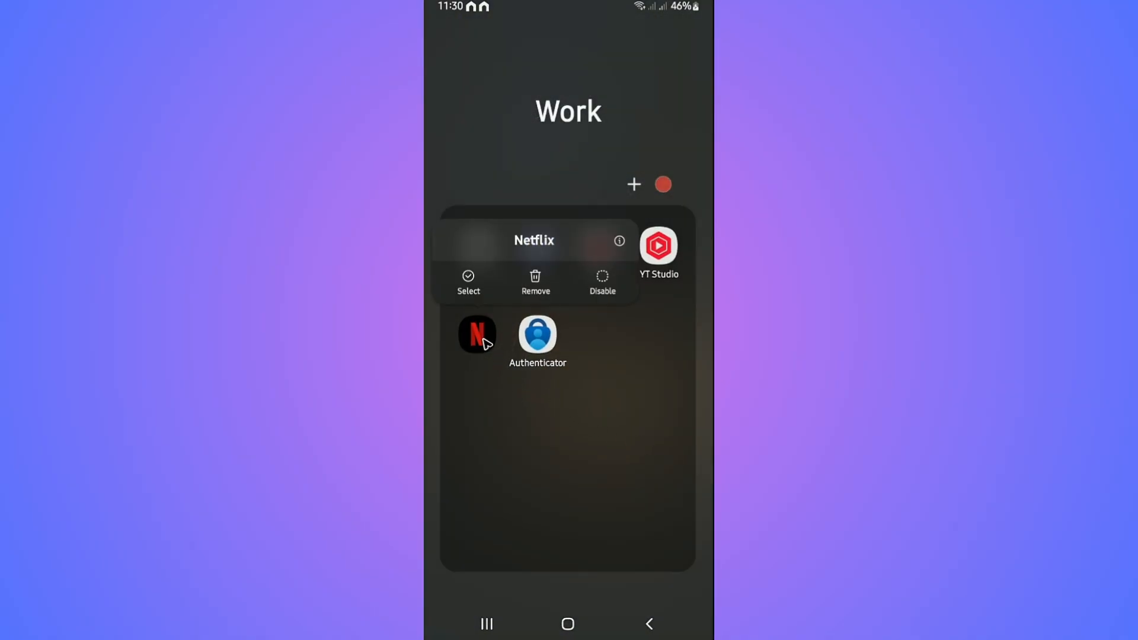
mouse_move(618, 242)
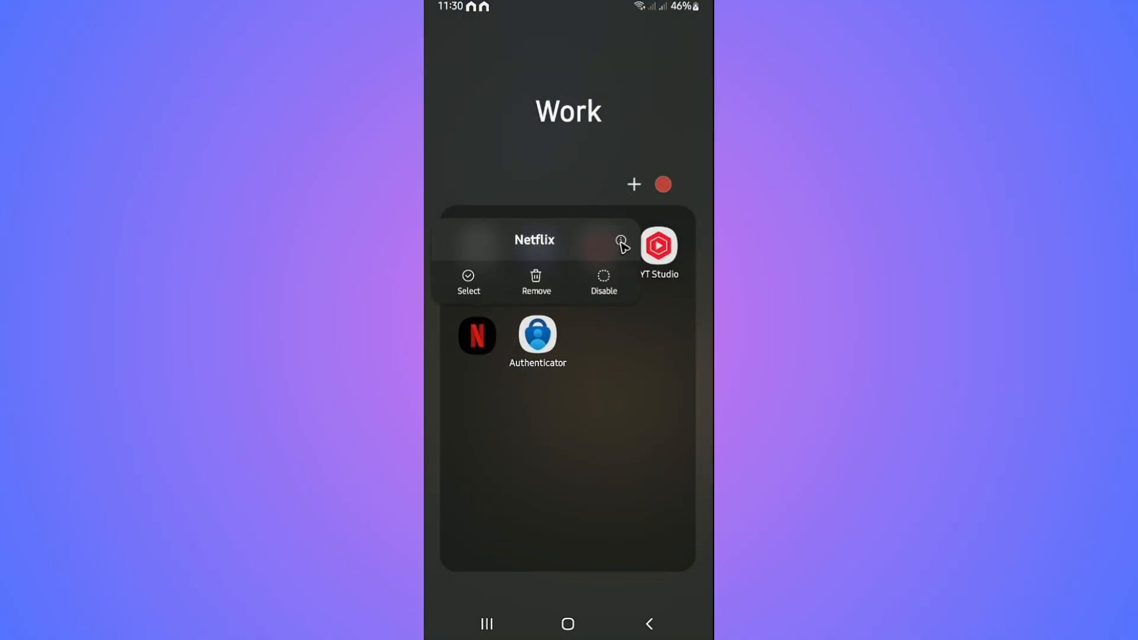
left_click(621, 242)
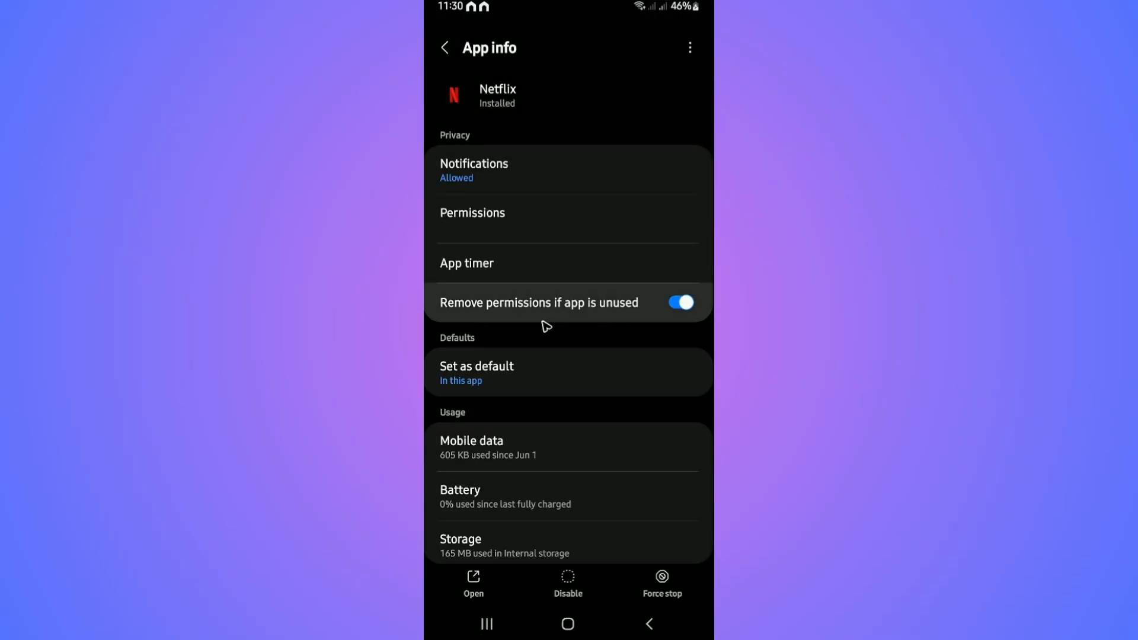
scroll("down", 3)
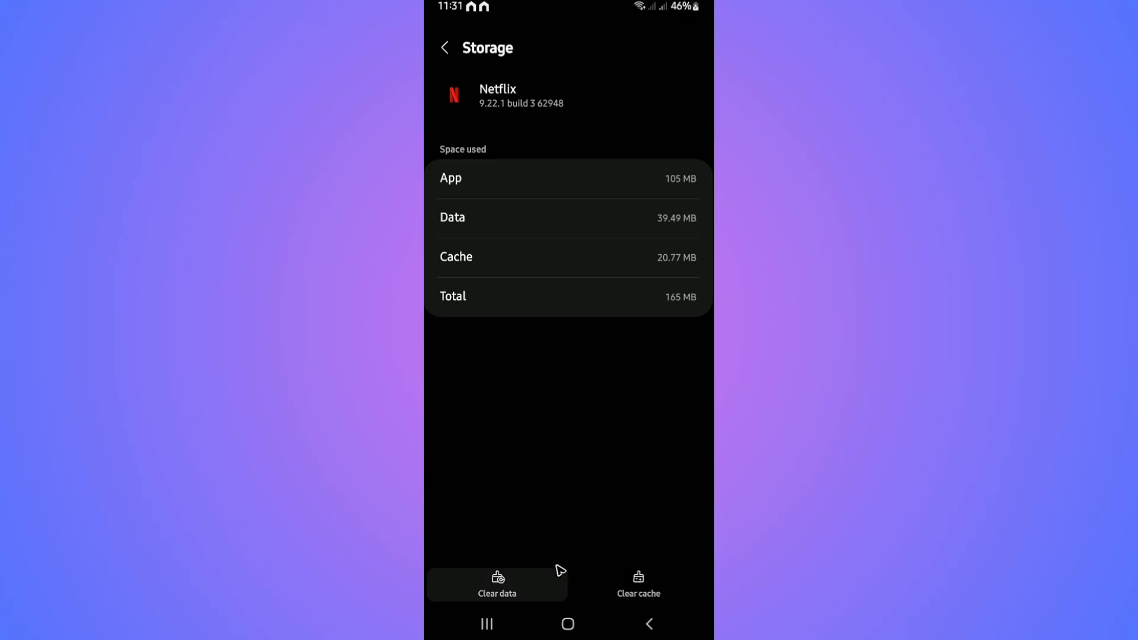
mouse_move(492, 560)
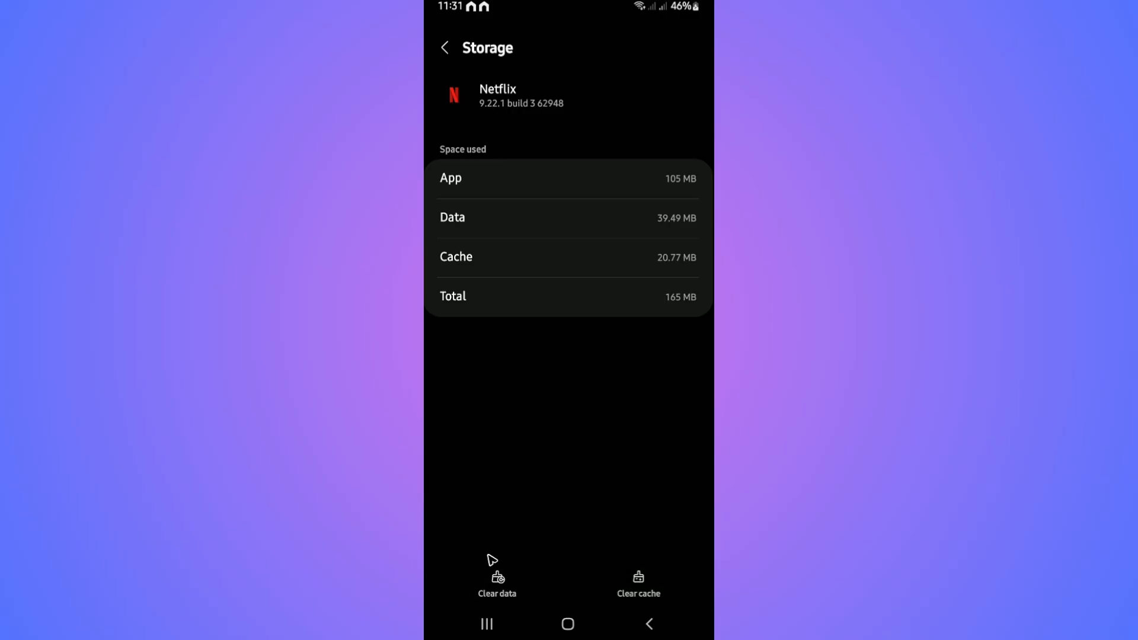
mouse_move(477, 478)
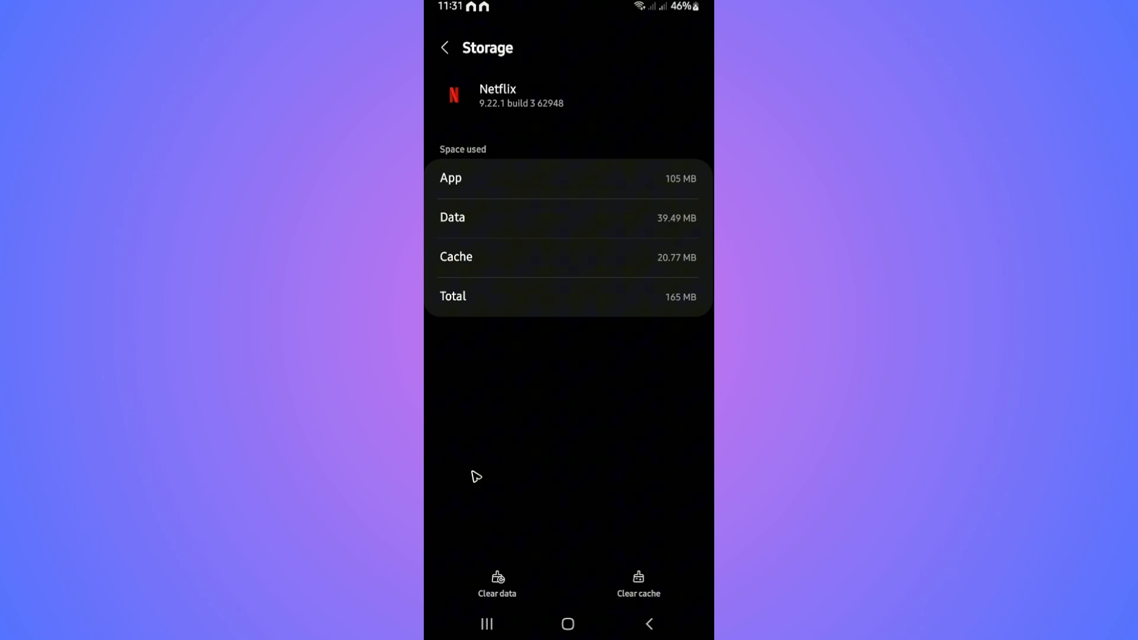
mouse_move(489, 500)
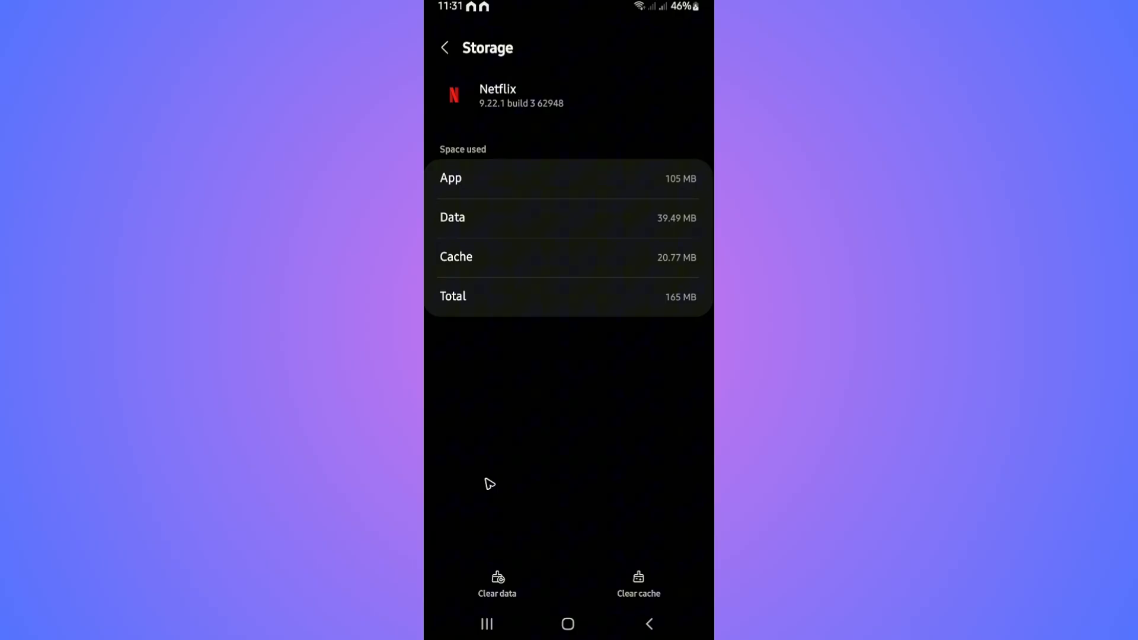
mouse_move(509, 473)
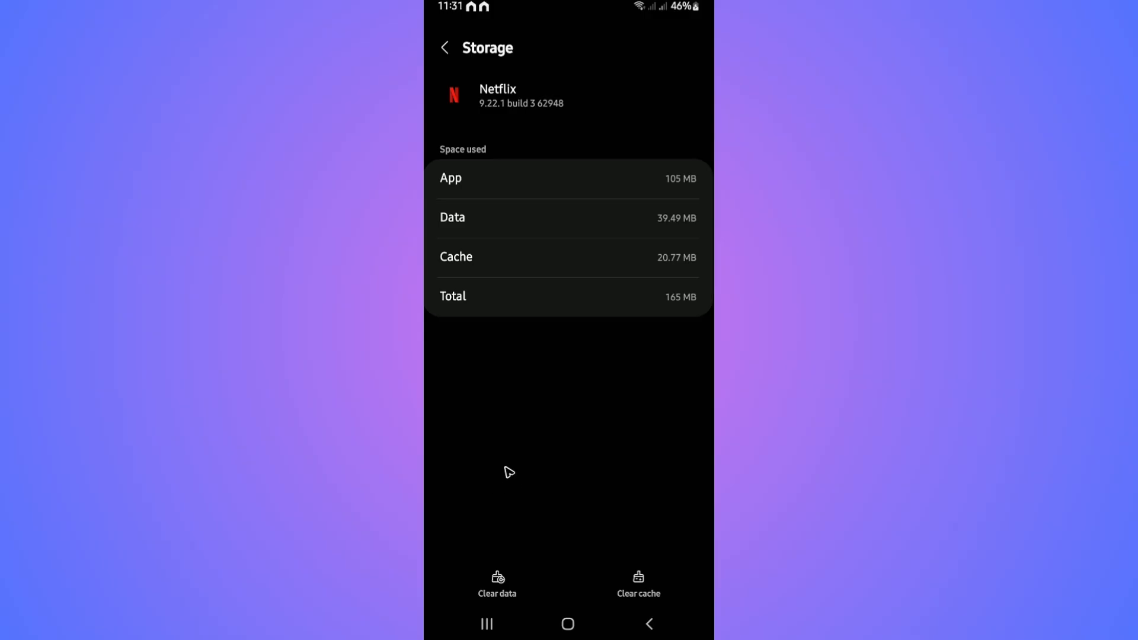